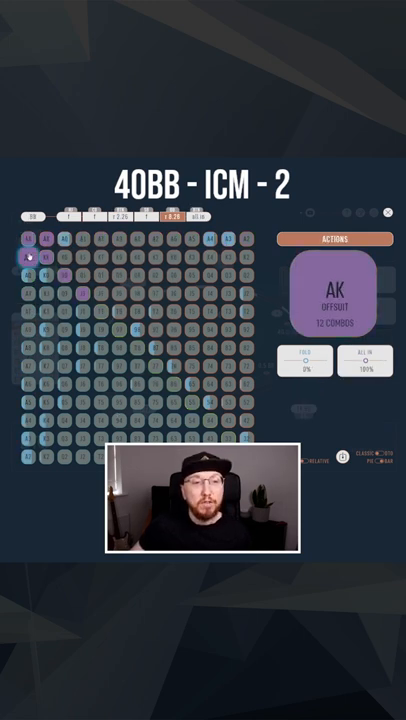
Step: Select AK suited in the range grid, showing 100% all-in with 4 combos
click(45, 240)
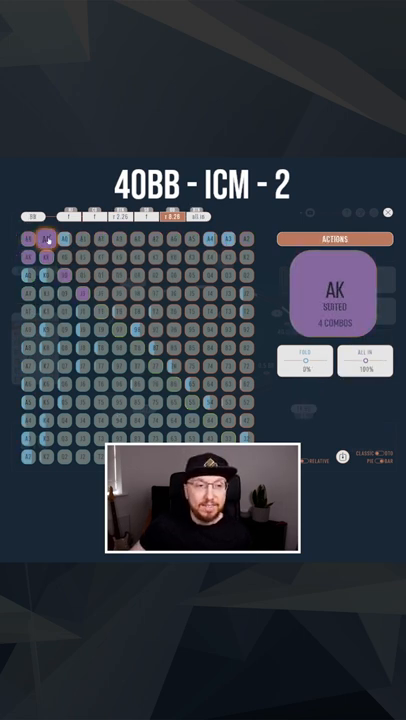